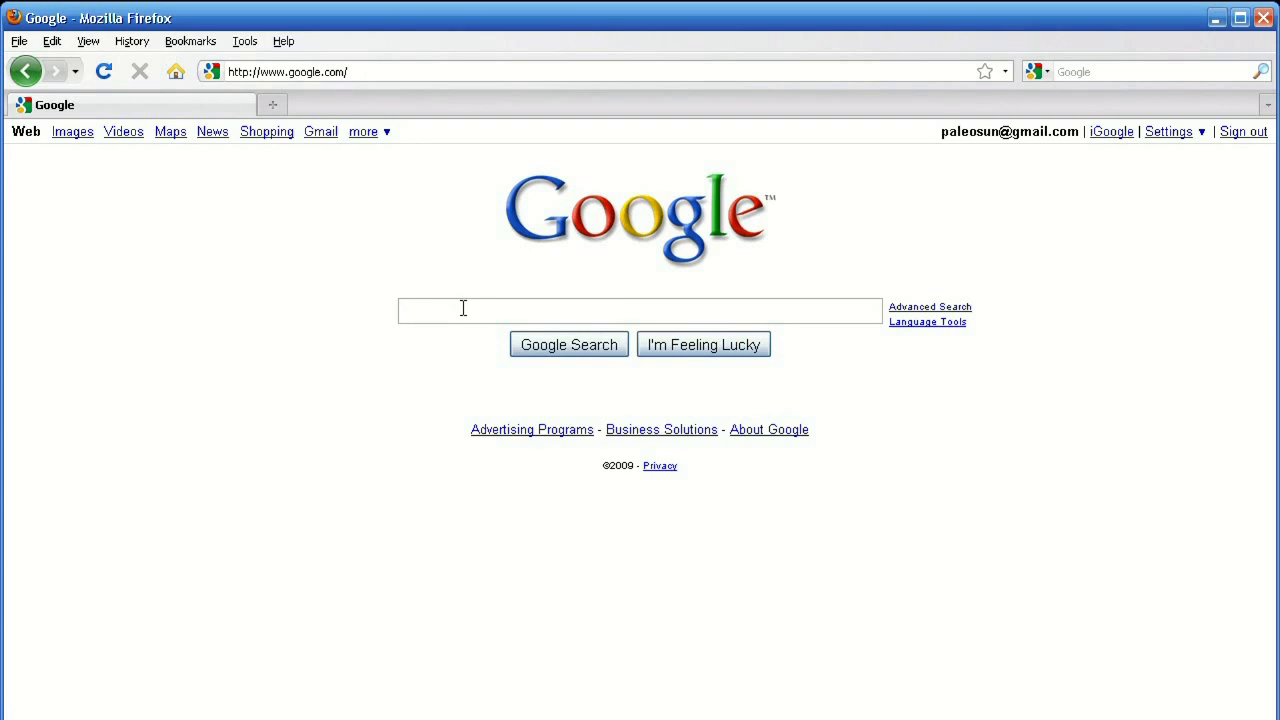
Search Google for 'air heaters' and open the Tutco-Farnam :: Air Heaters result.
type("air heaters")
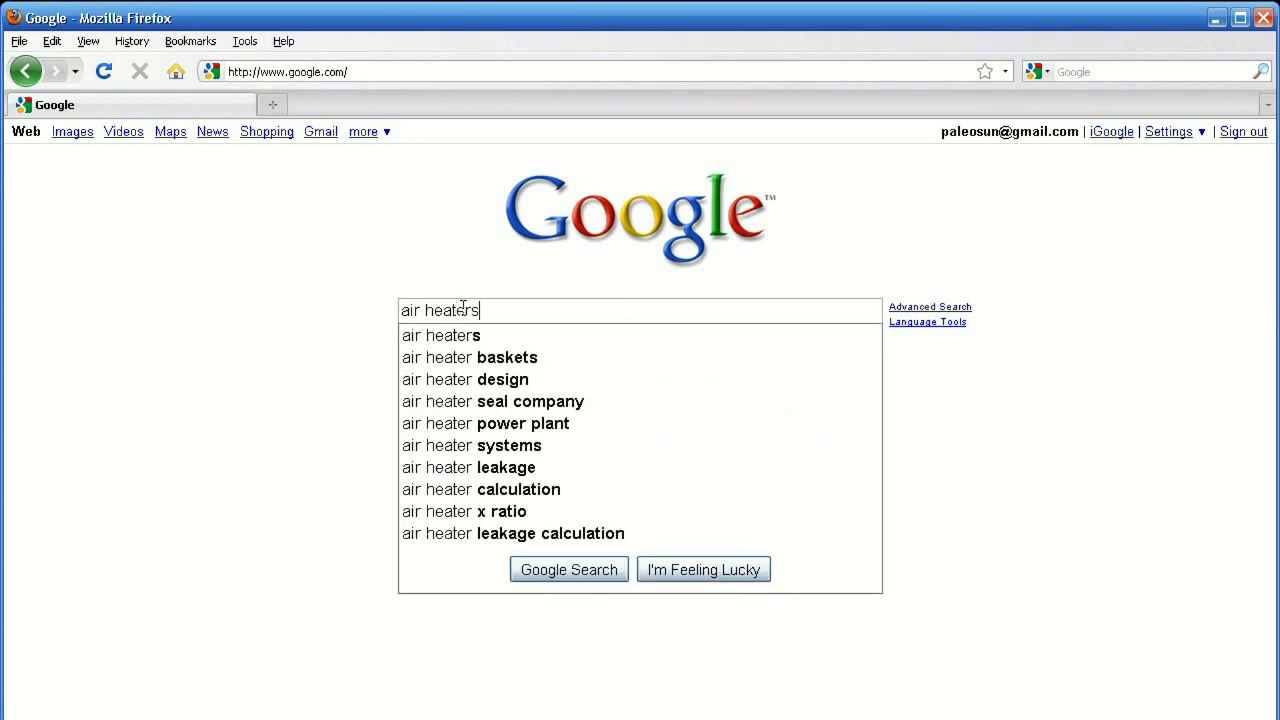
left_click(568, 569)
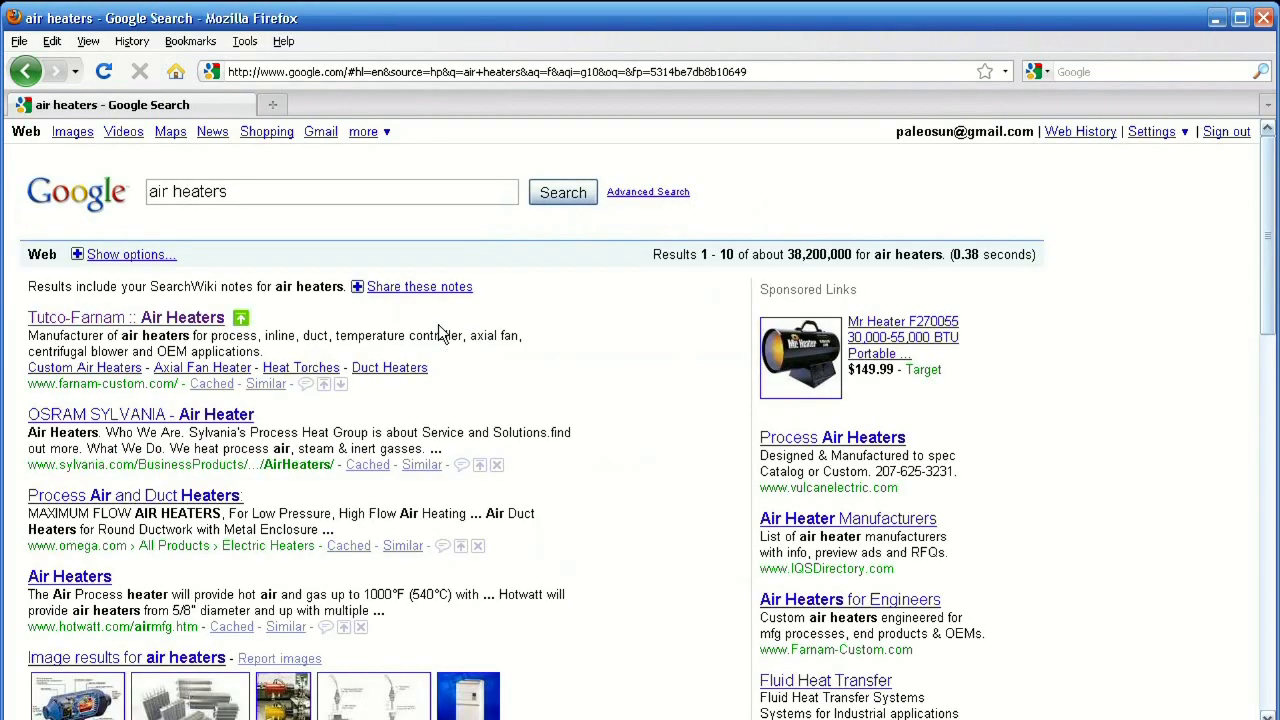
left_click(126, 317)
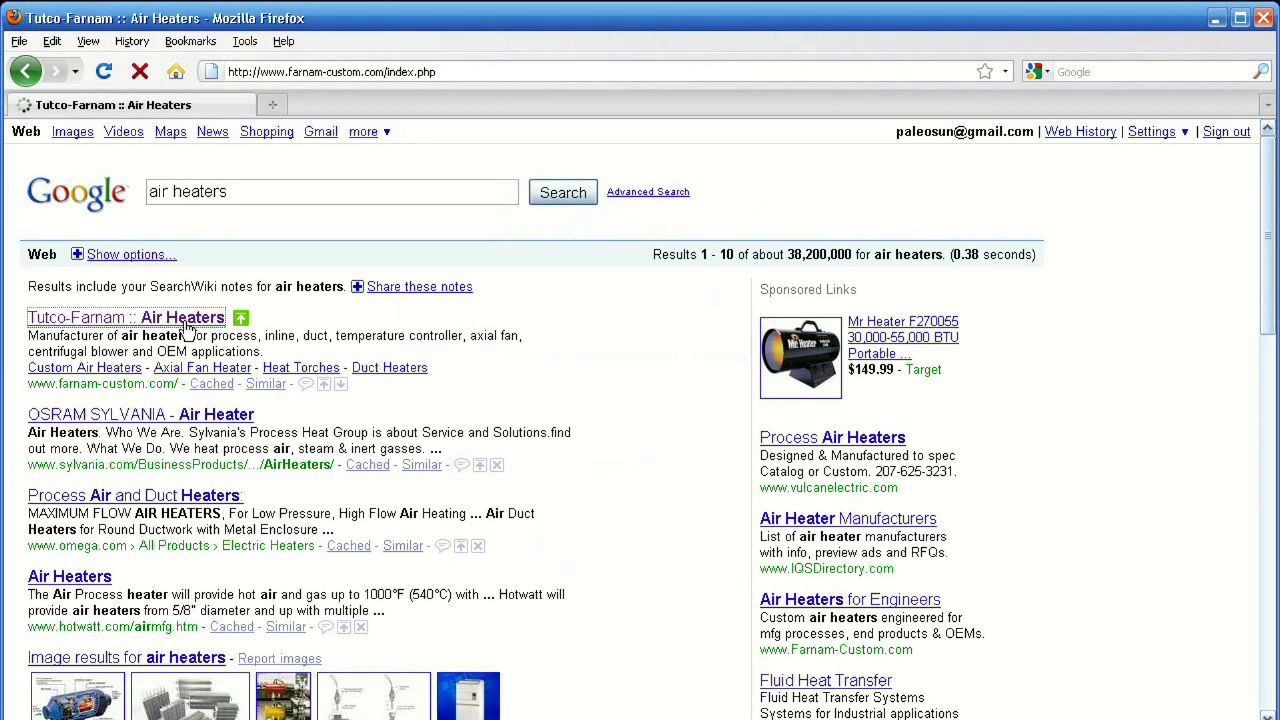
Go to Standard Air Heaters > Determine Your Heater from the site's top menu.
left_click(126, 317)
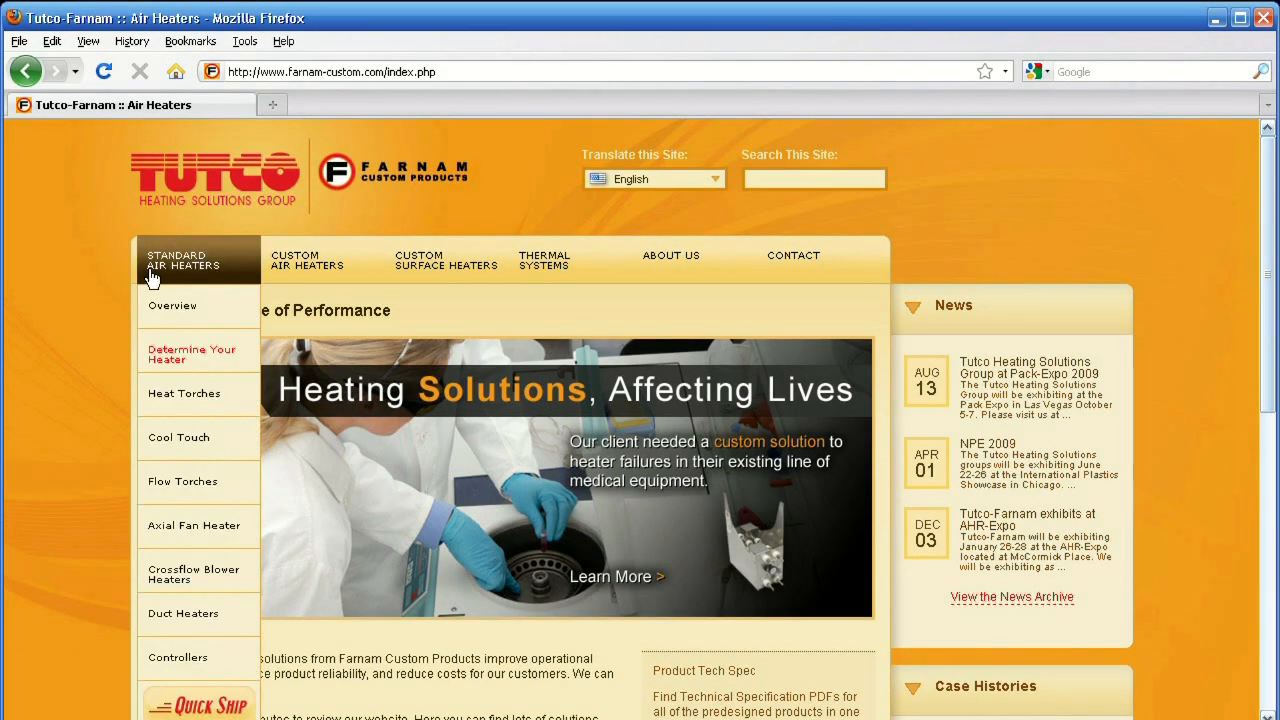
mouse_move(163, 354)
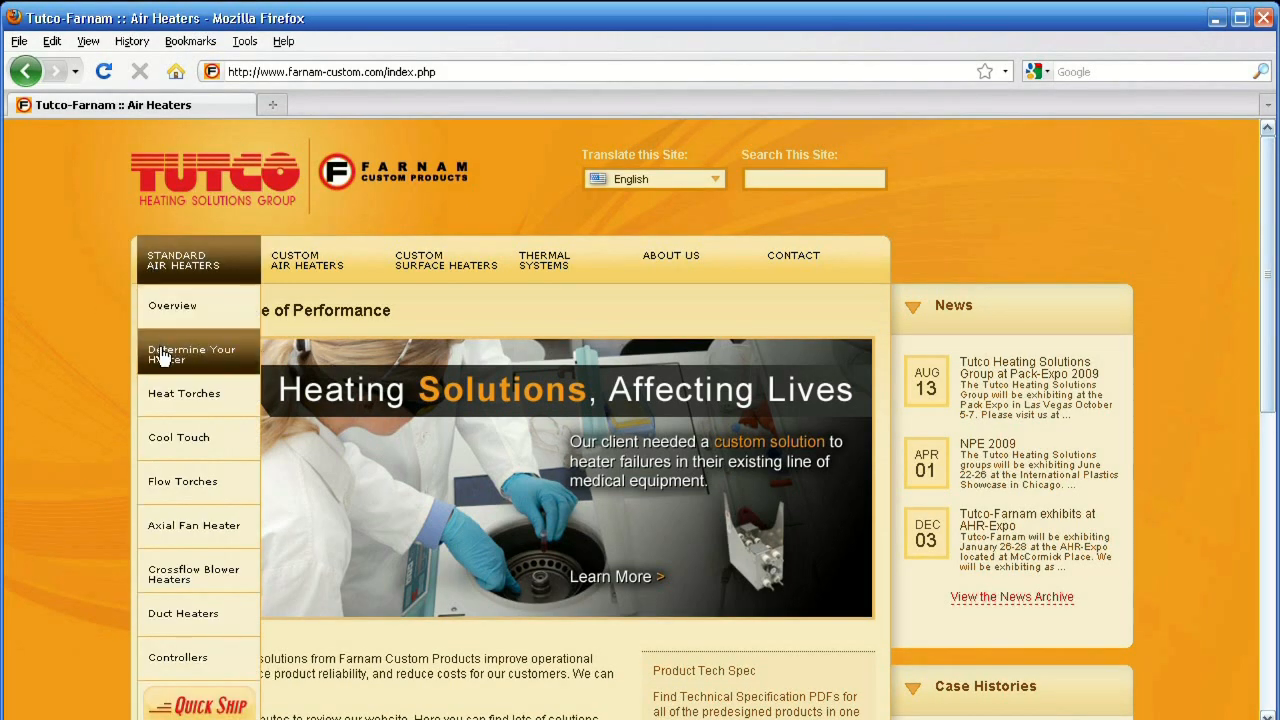
left_click(192, 354)
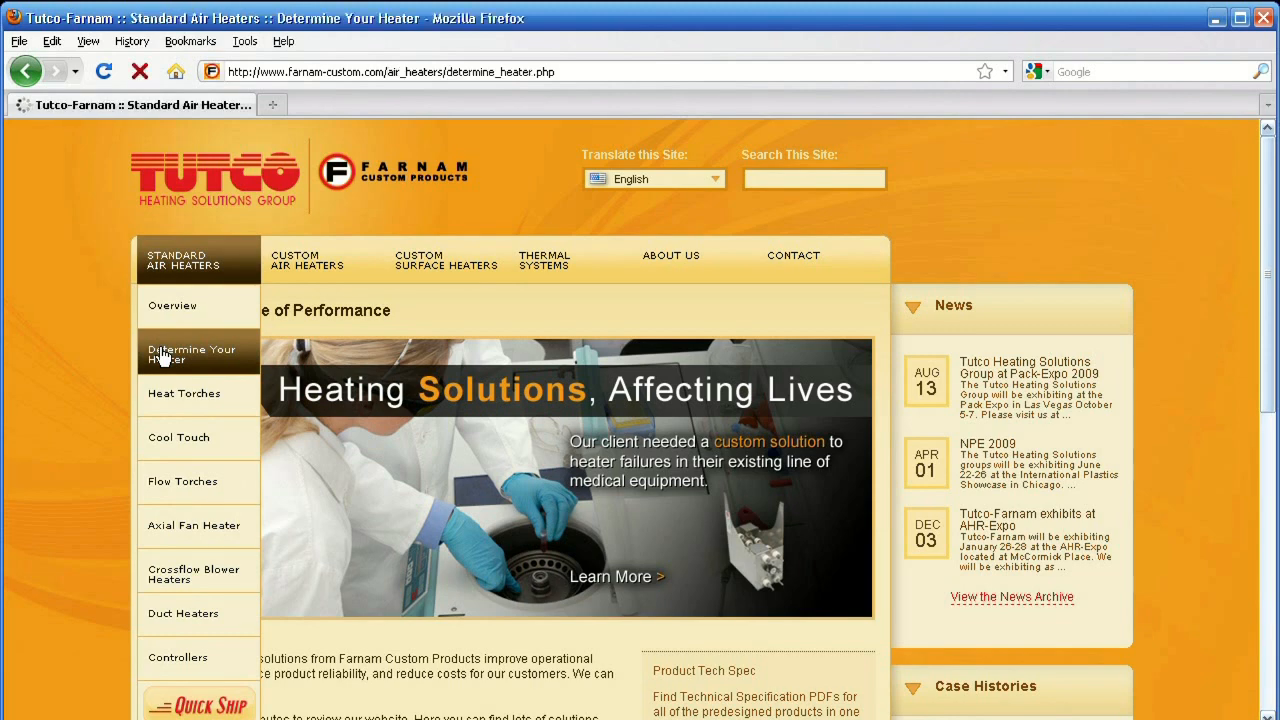
Browse the Determine Your Heater table and open the Heat Torch™ 030 product page.
left_click(190, 354)
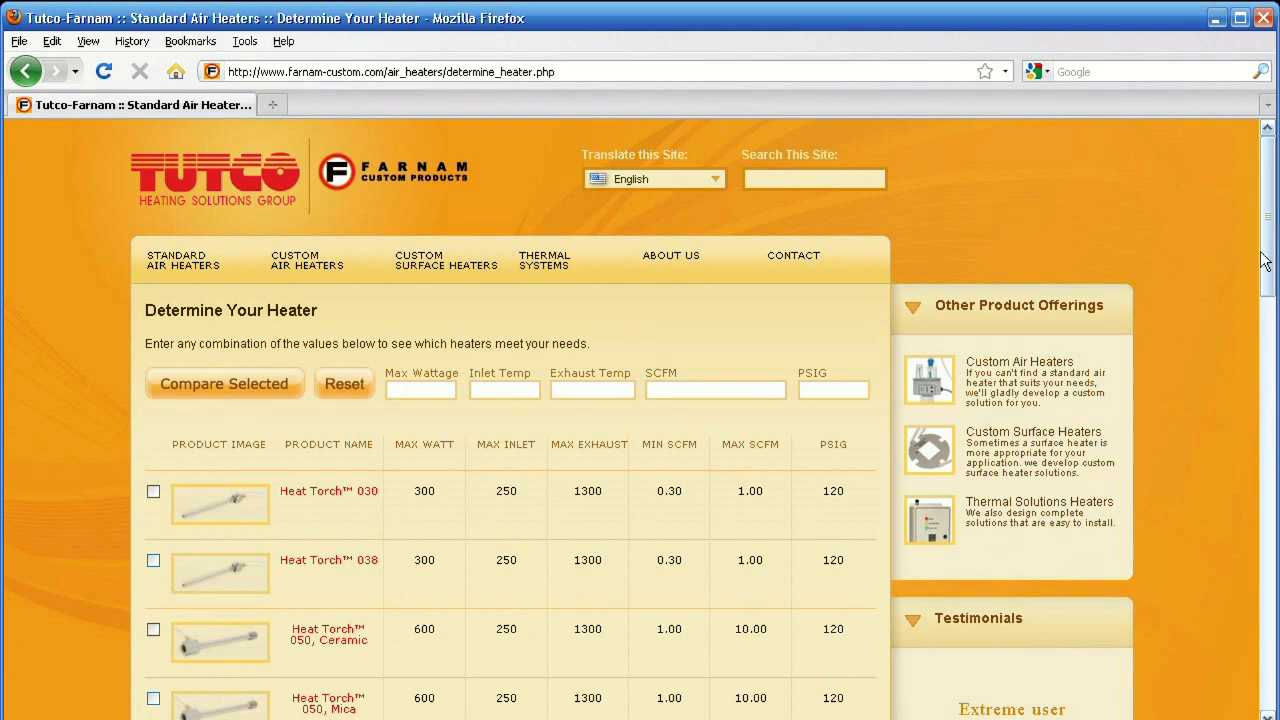
scroll("down", 3)
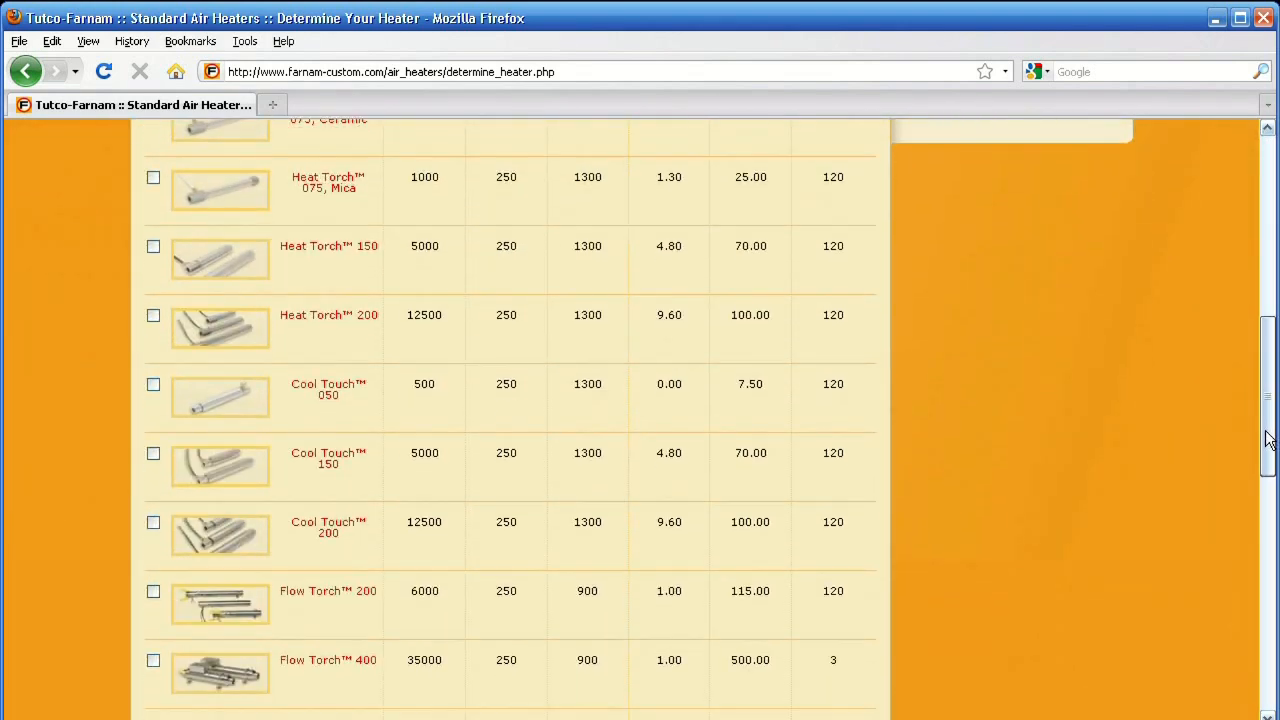
scroll("down", 3)
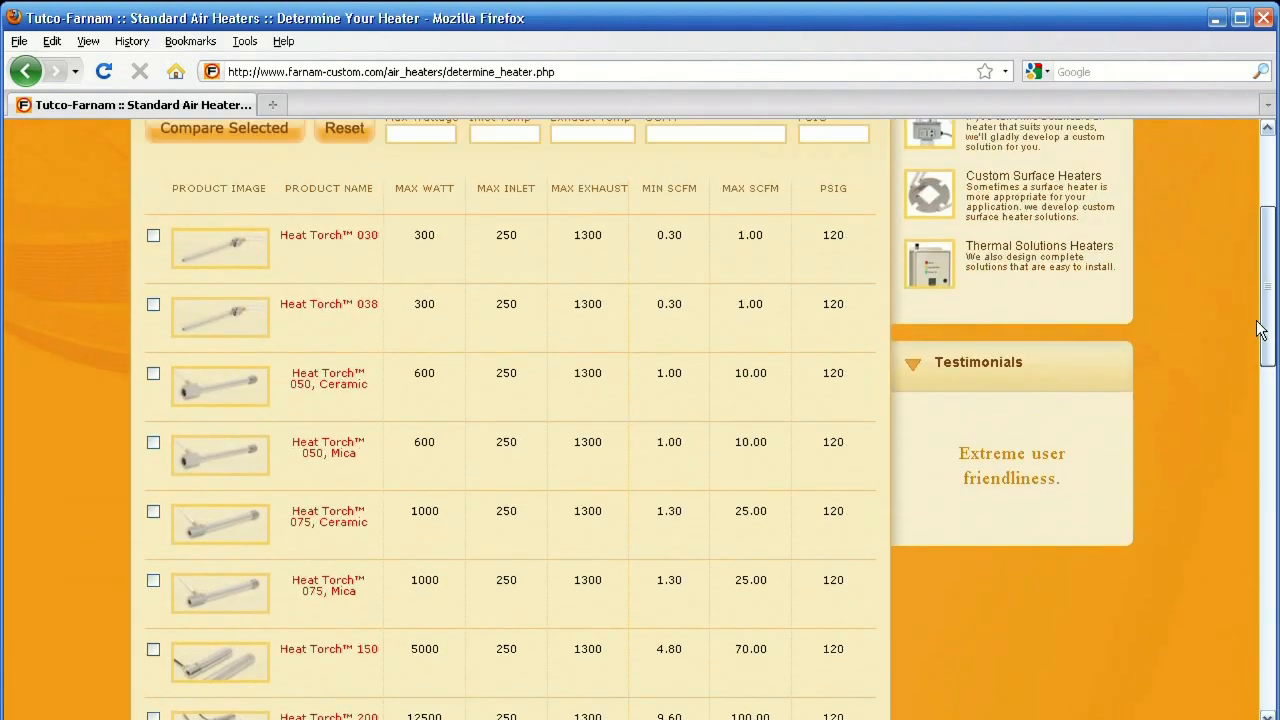
scroll("up", 3)
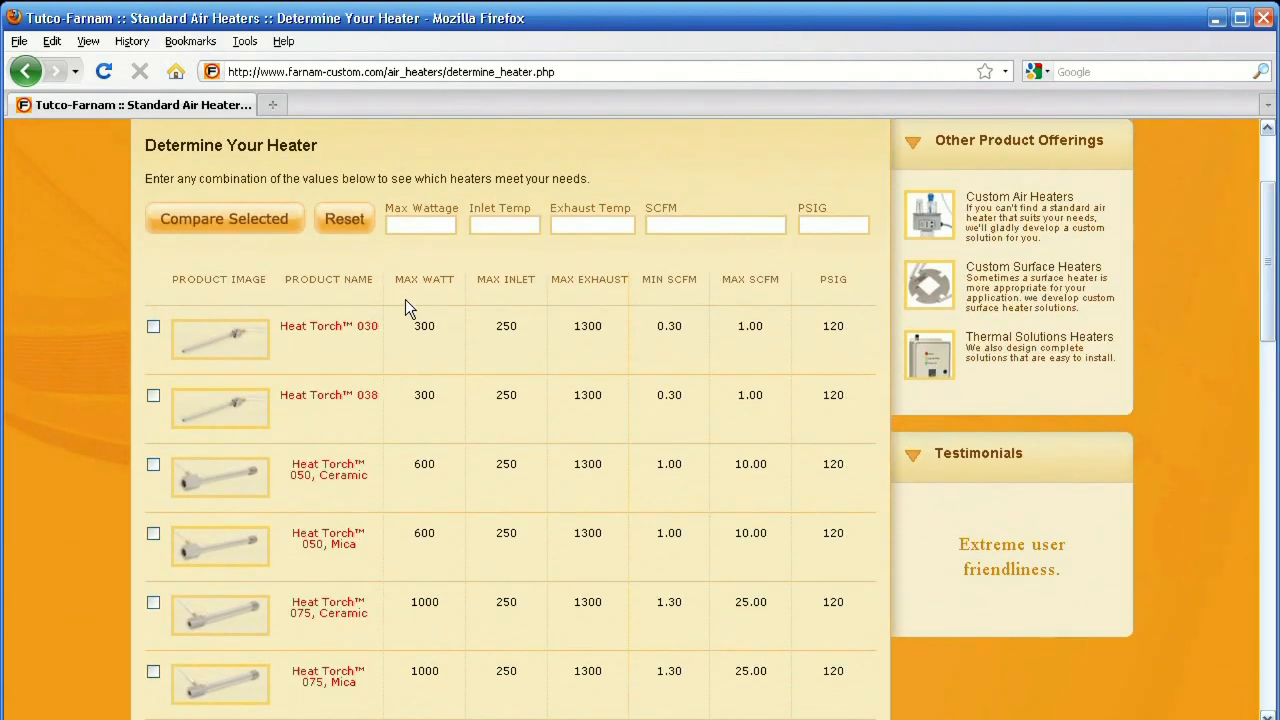
mouse_move(525, 312)
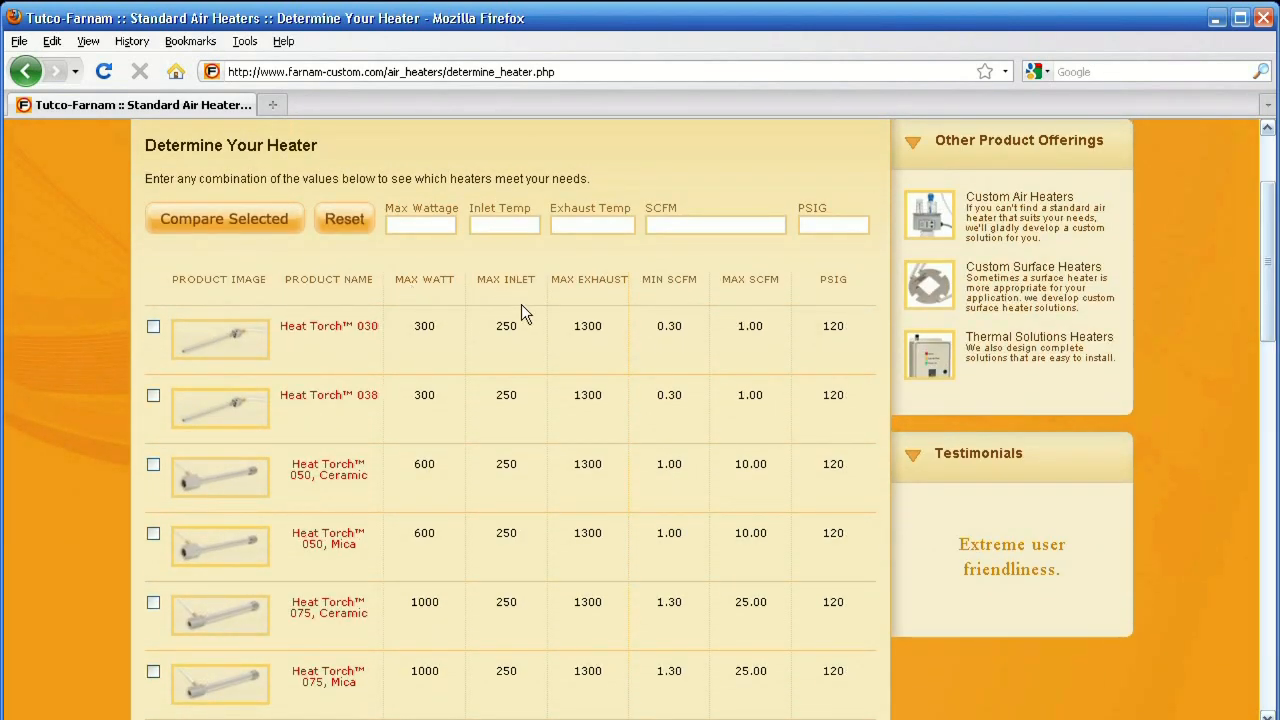
mouse_move(865, 310)
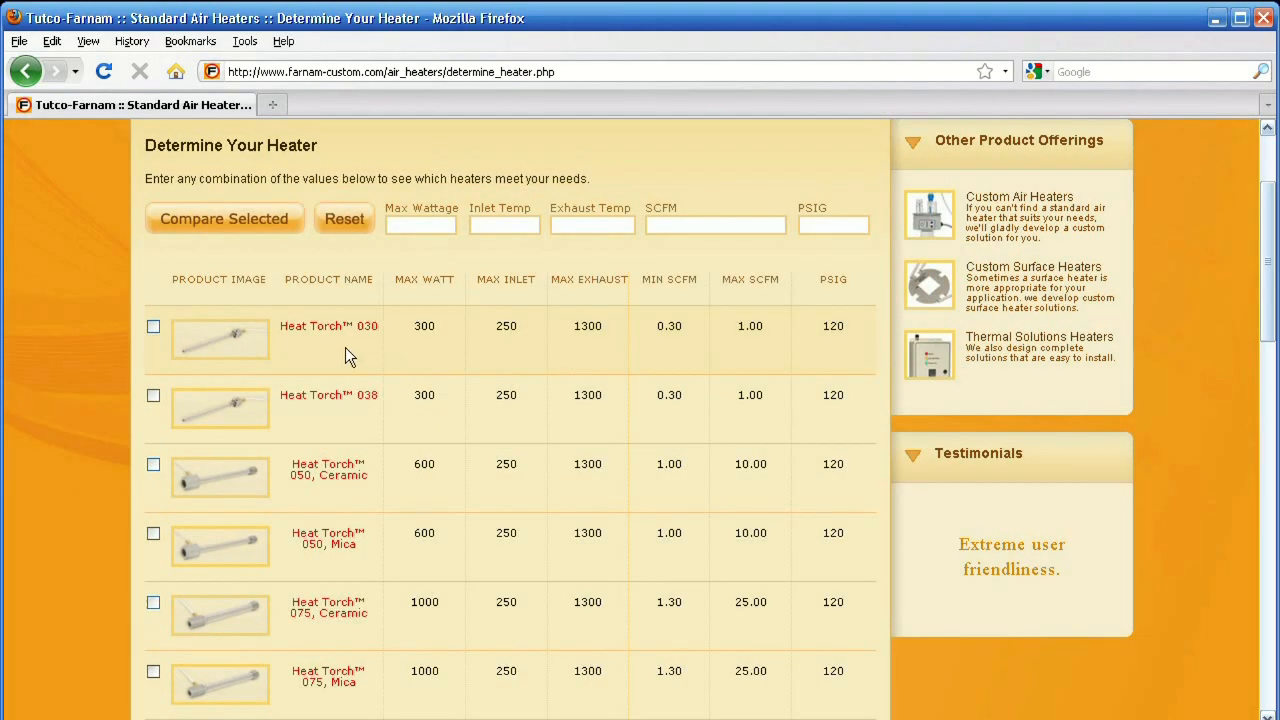
left_click(329, 326)
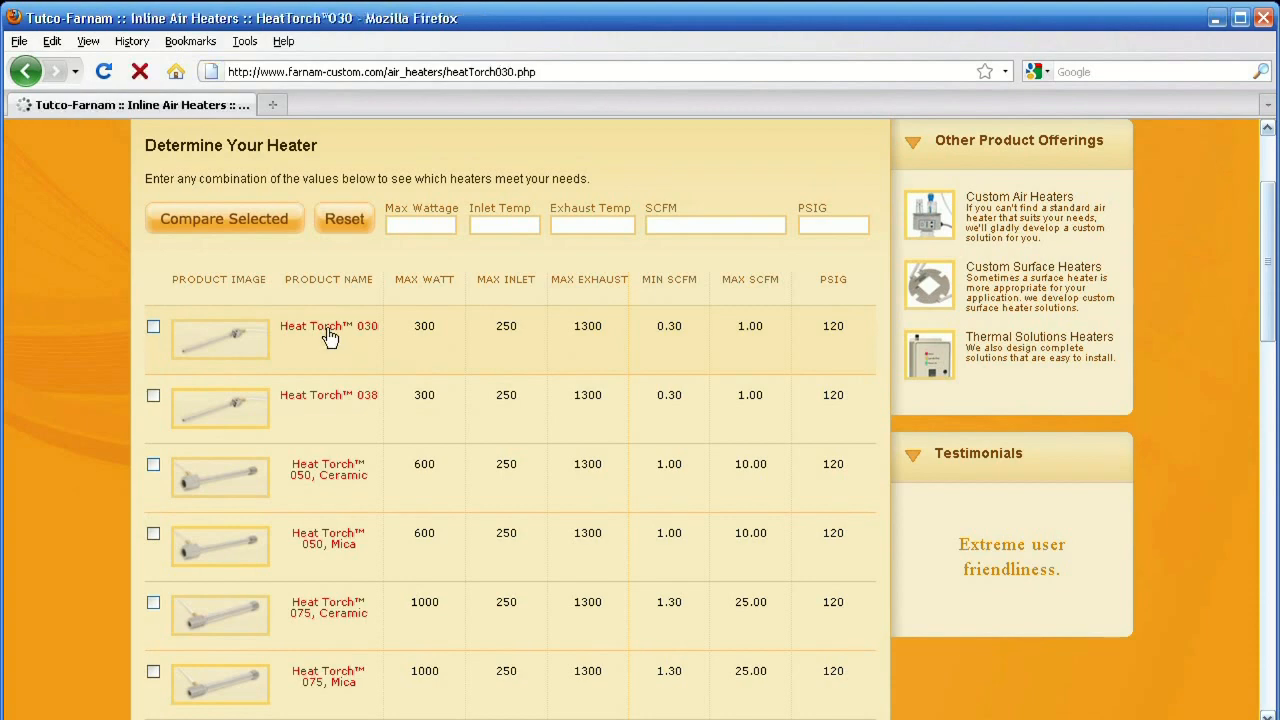
left_click(328, 326)
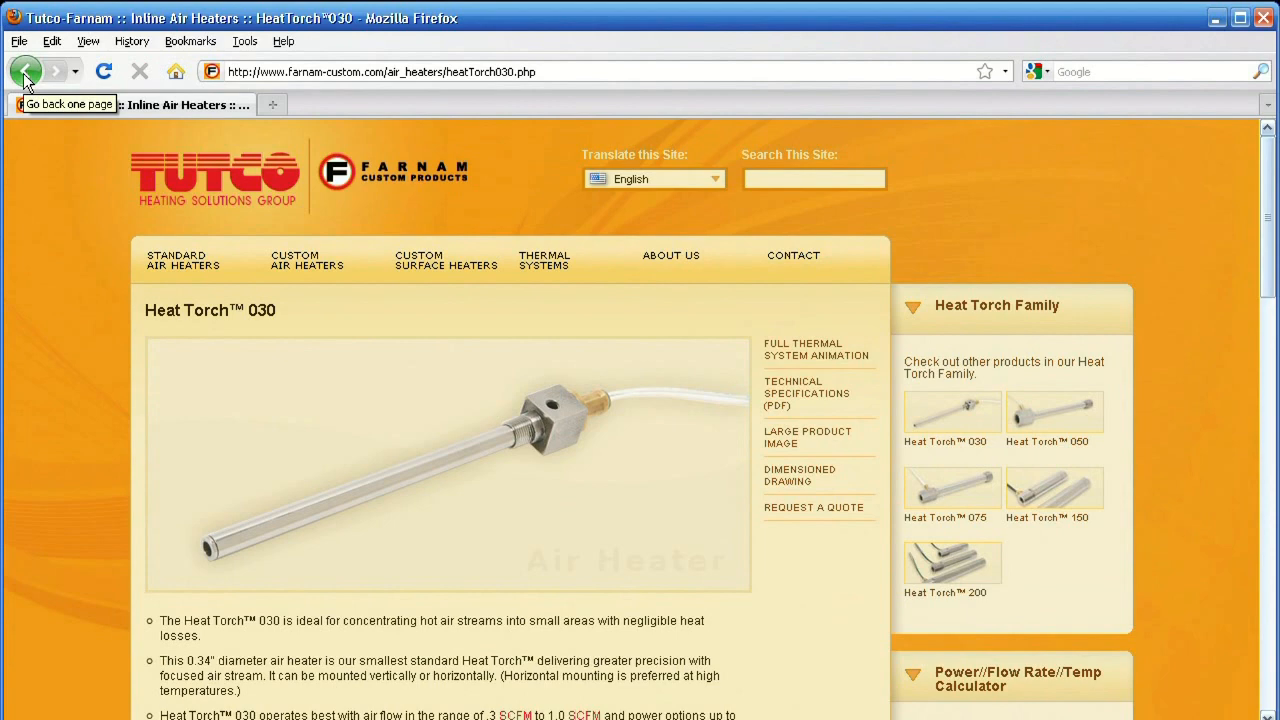
left_click(25, 71)
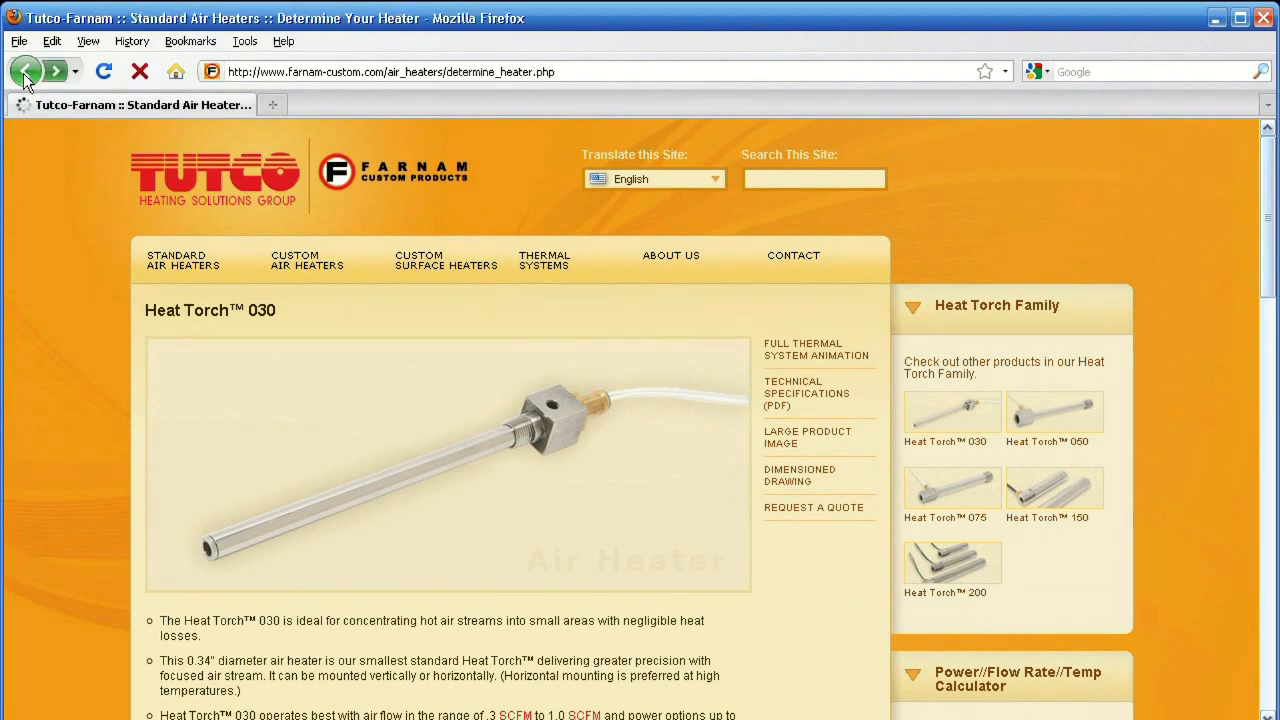
left_click(25, 71)
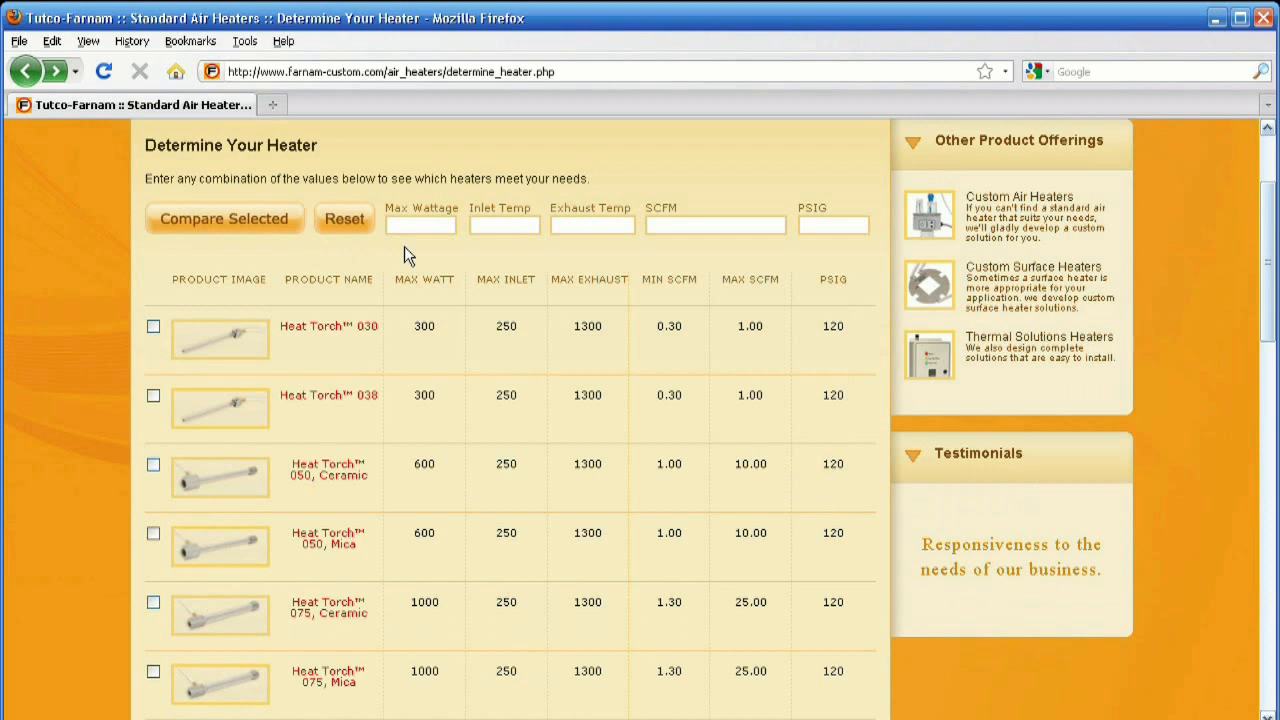
Filter the heater table by Max Wattage 1000 and SCFM 900.
left_click(420, 224)
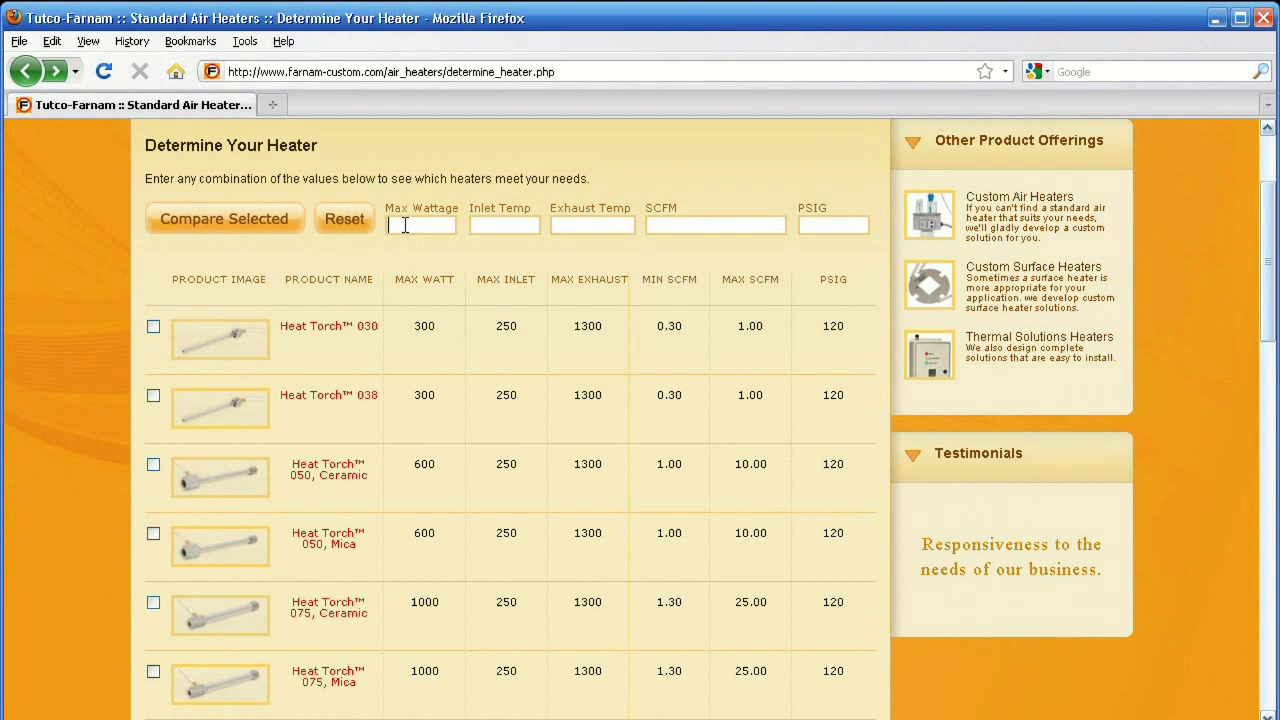
type("1000")
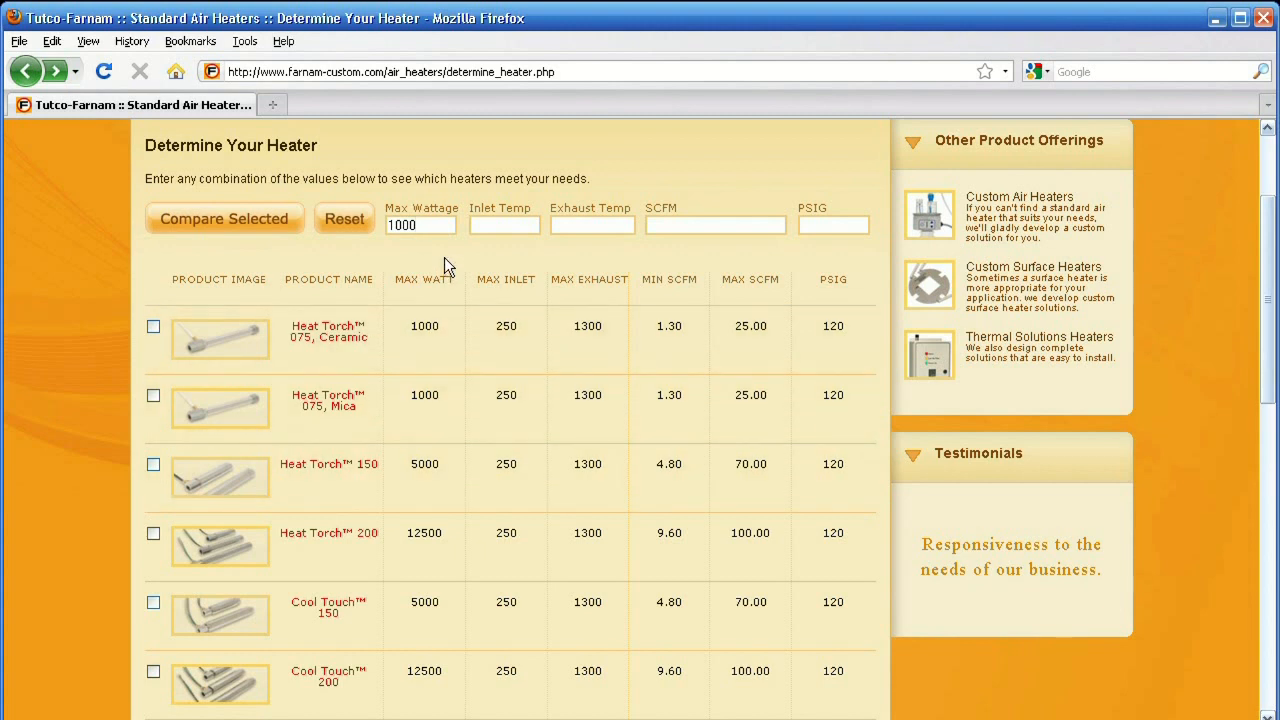
mouse_move(690, 256)
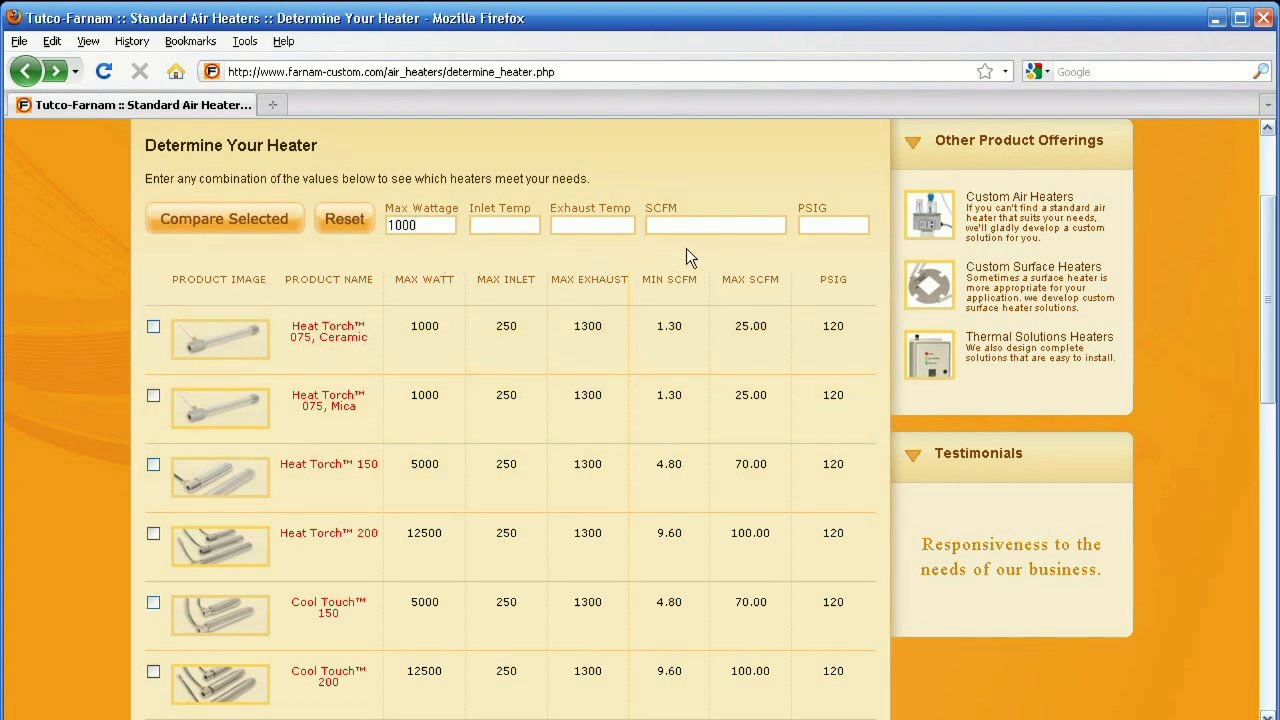
left_click(715, 224)
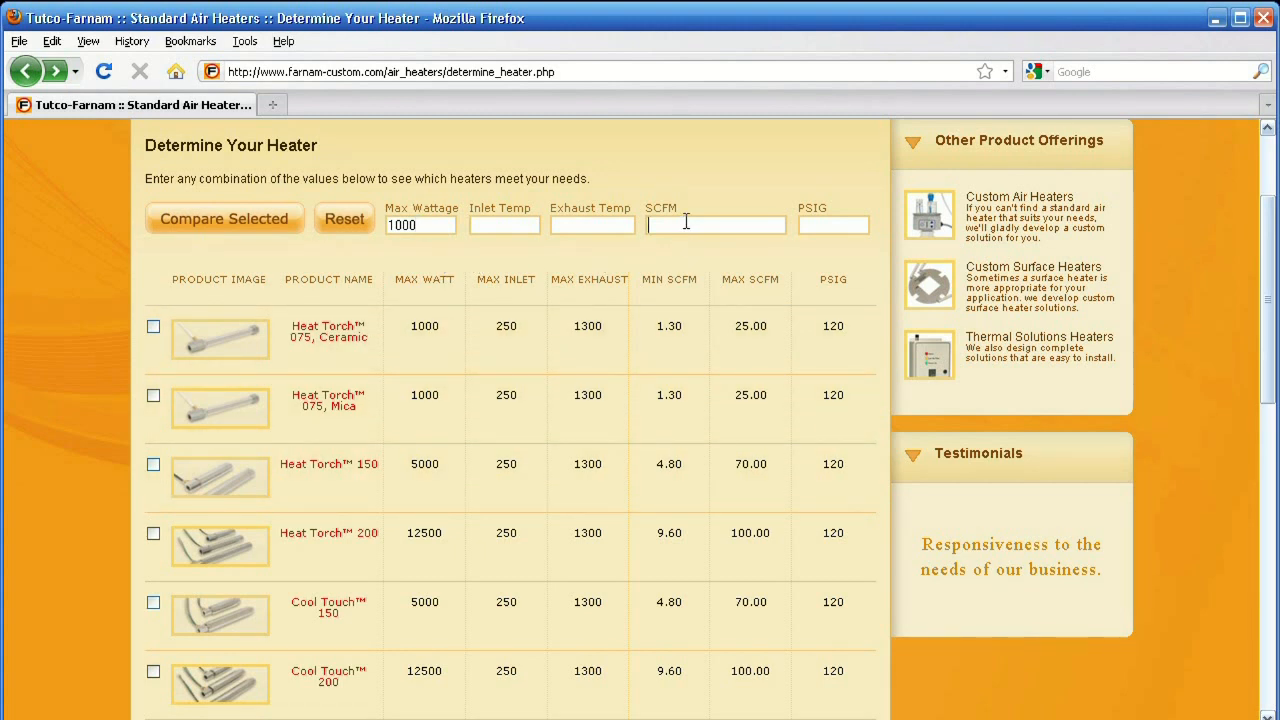
type("900")
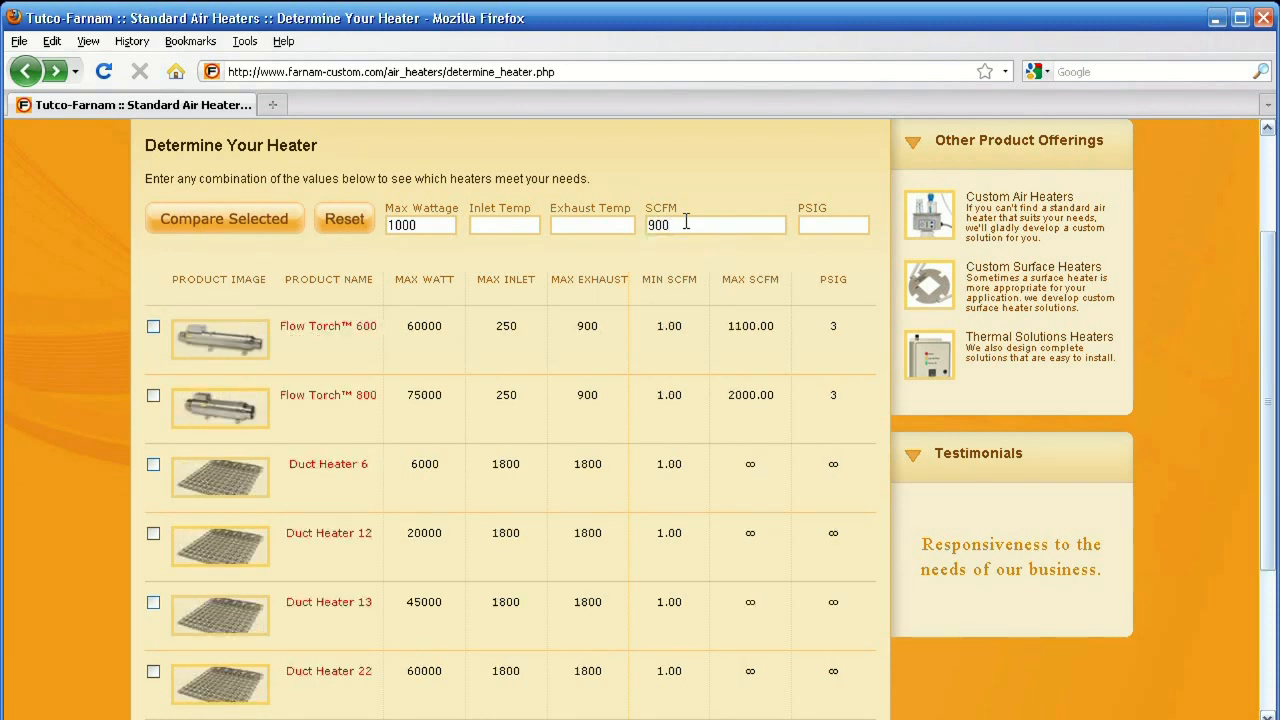
mouse_move(455, 537)
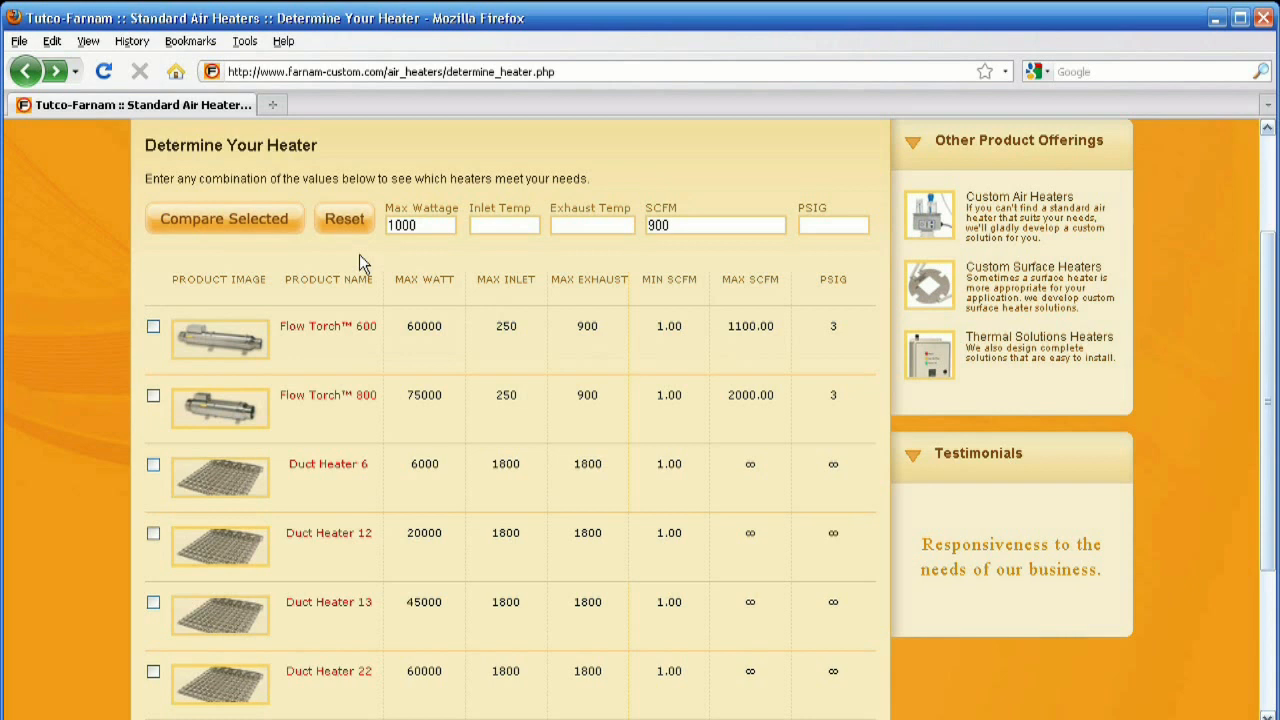
Reset filters, then compare Heat Torch 050 Ceramic, Cool Touch 150 and Crossflow Blower Heater.
left_click(344, 218)
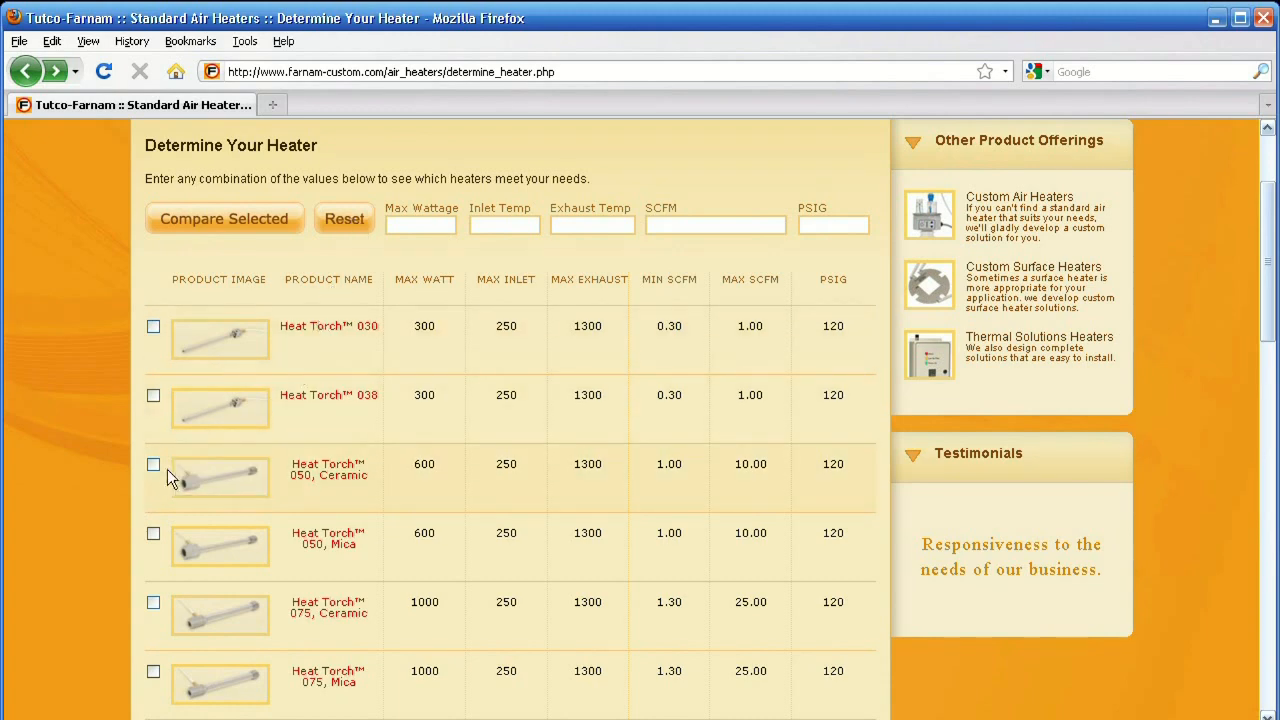
left_click(153, 464)
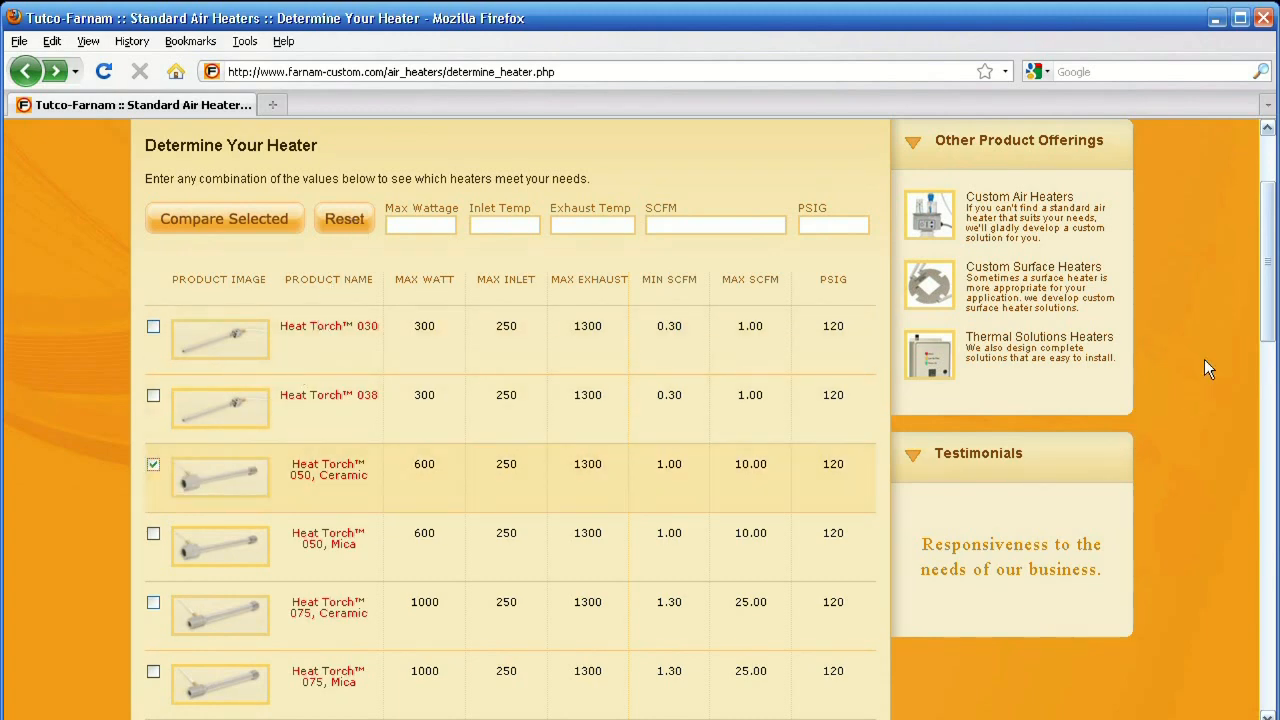
scroll("down", 3)
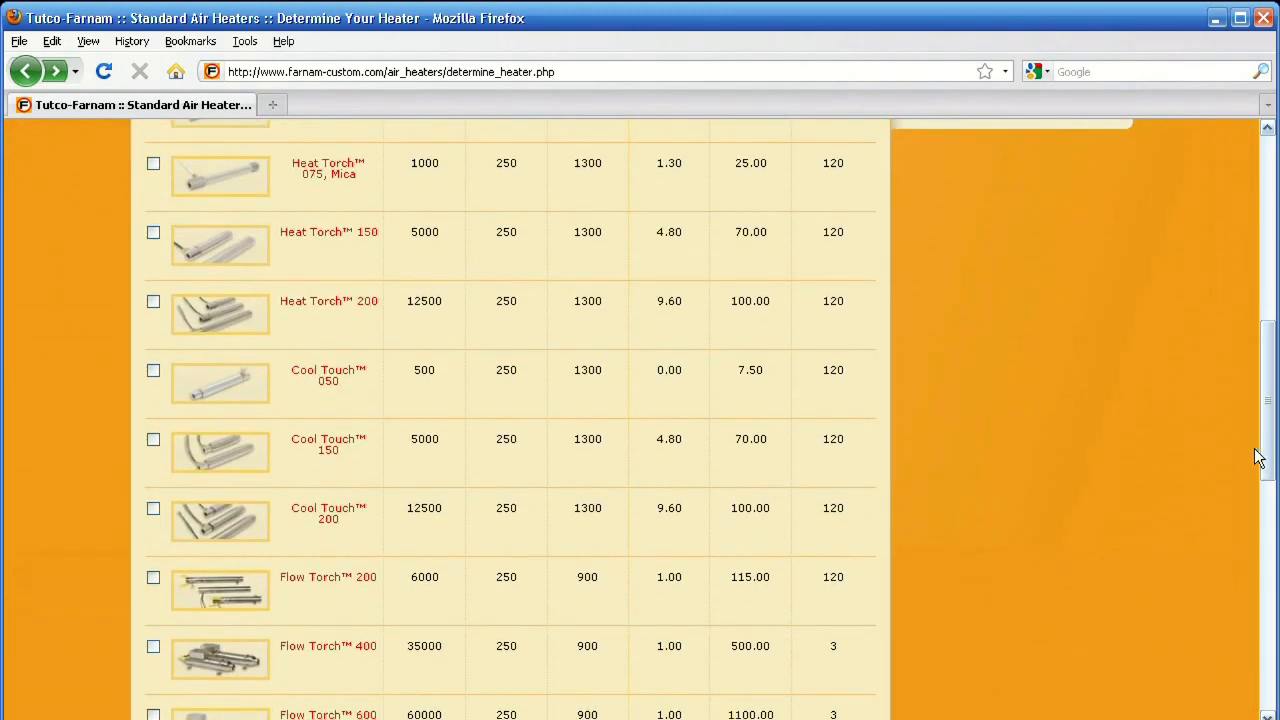
left_click(153, 439)
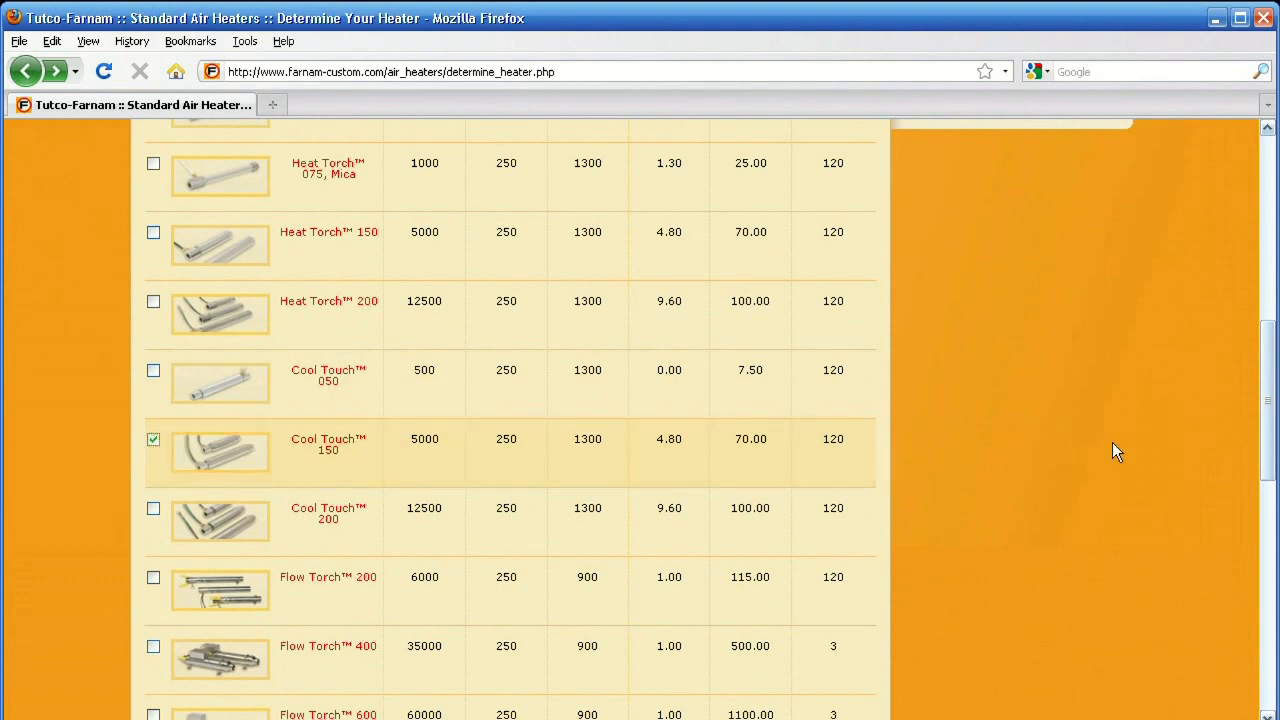
scroll("down", 3)
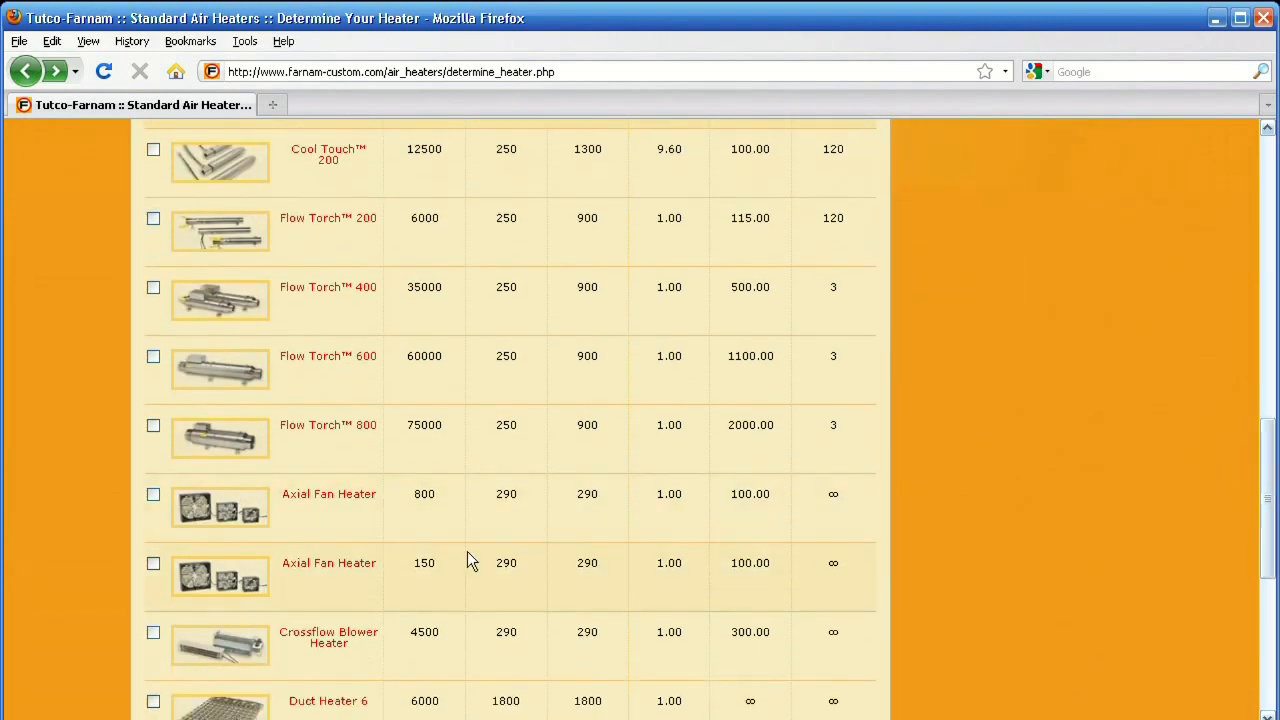
left_click(153, 631)
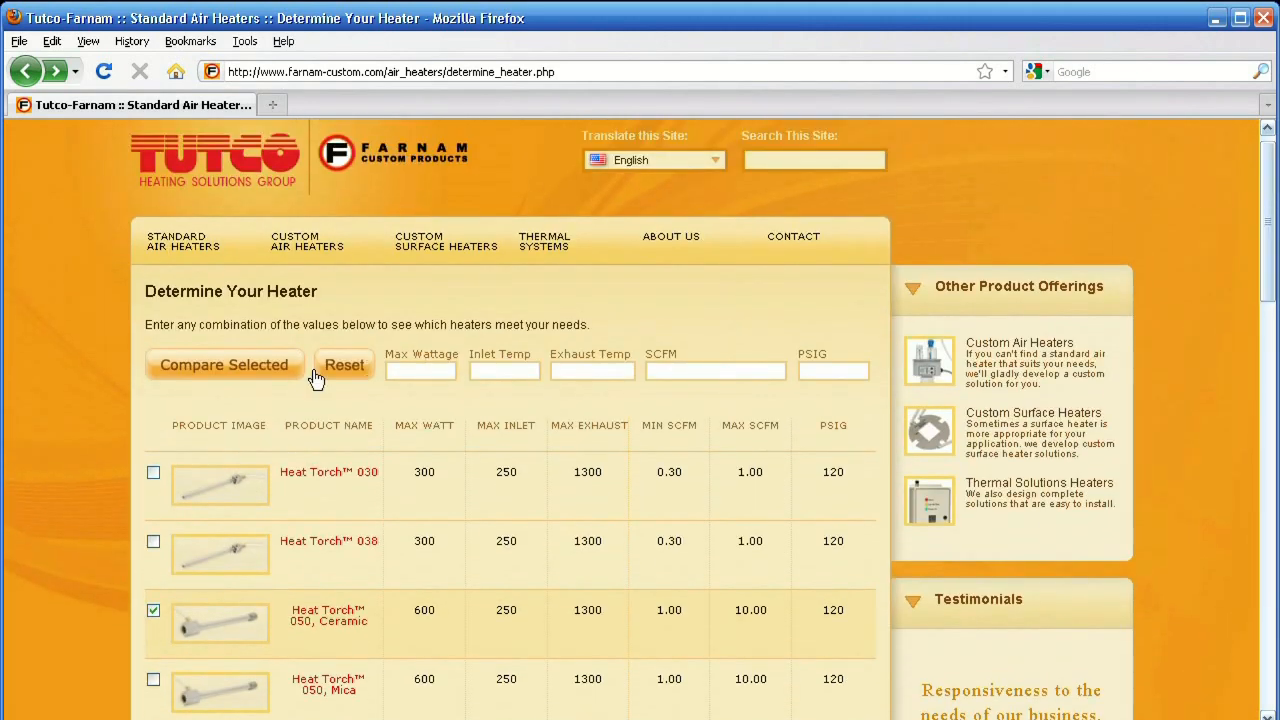
left_click(224, 364)
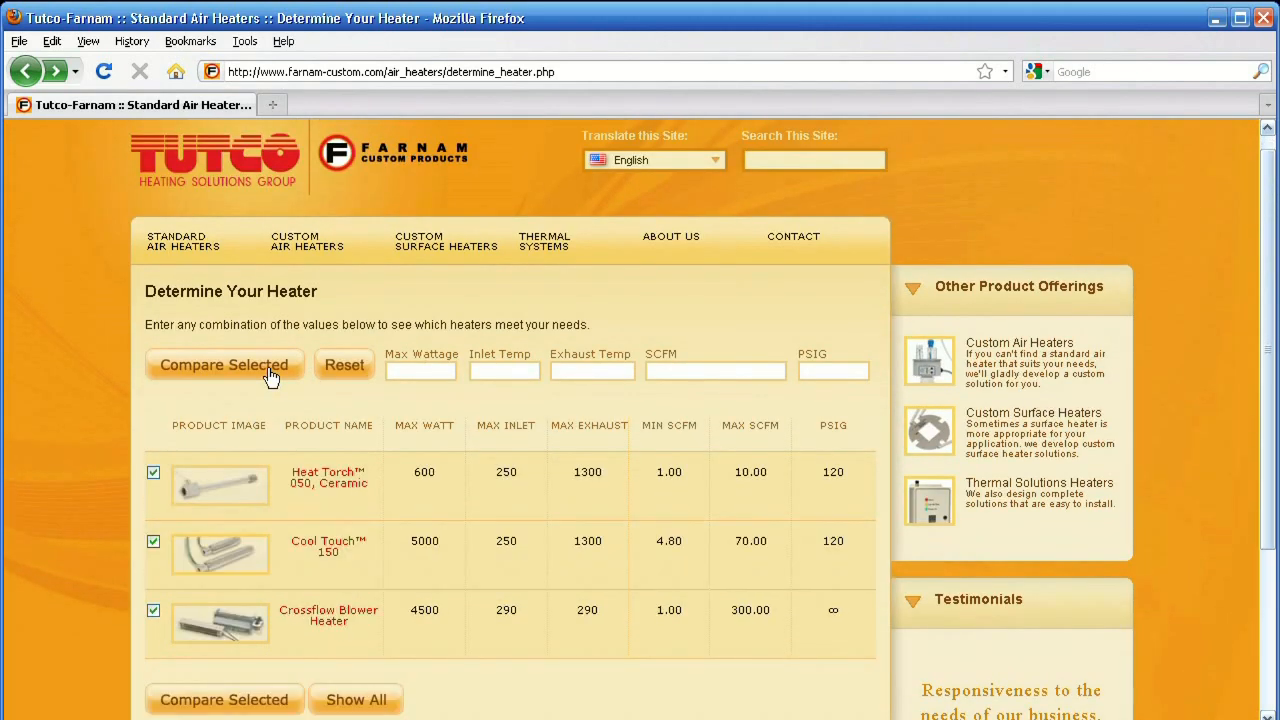
scroll("down", 3)
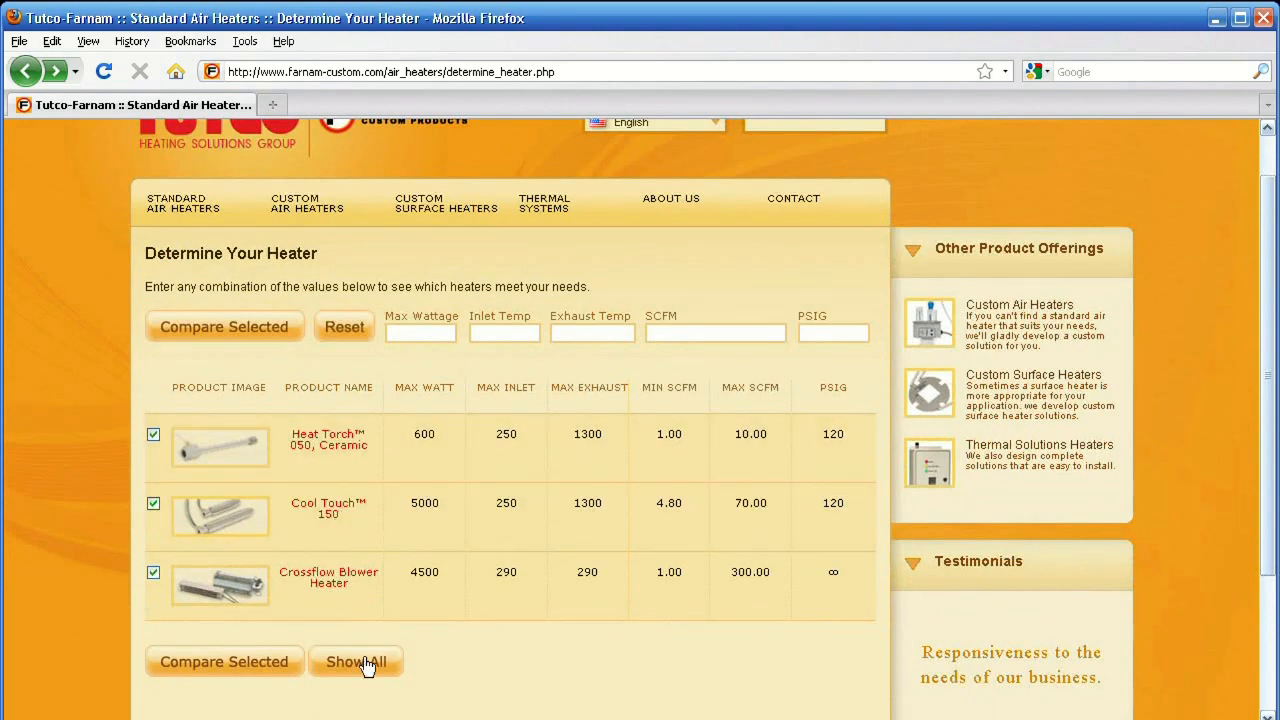
Show the complete heater list again, with Heat Torch 050 Ceramic still checked.
left_click(355, 661)
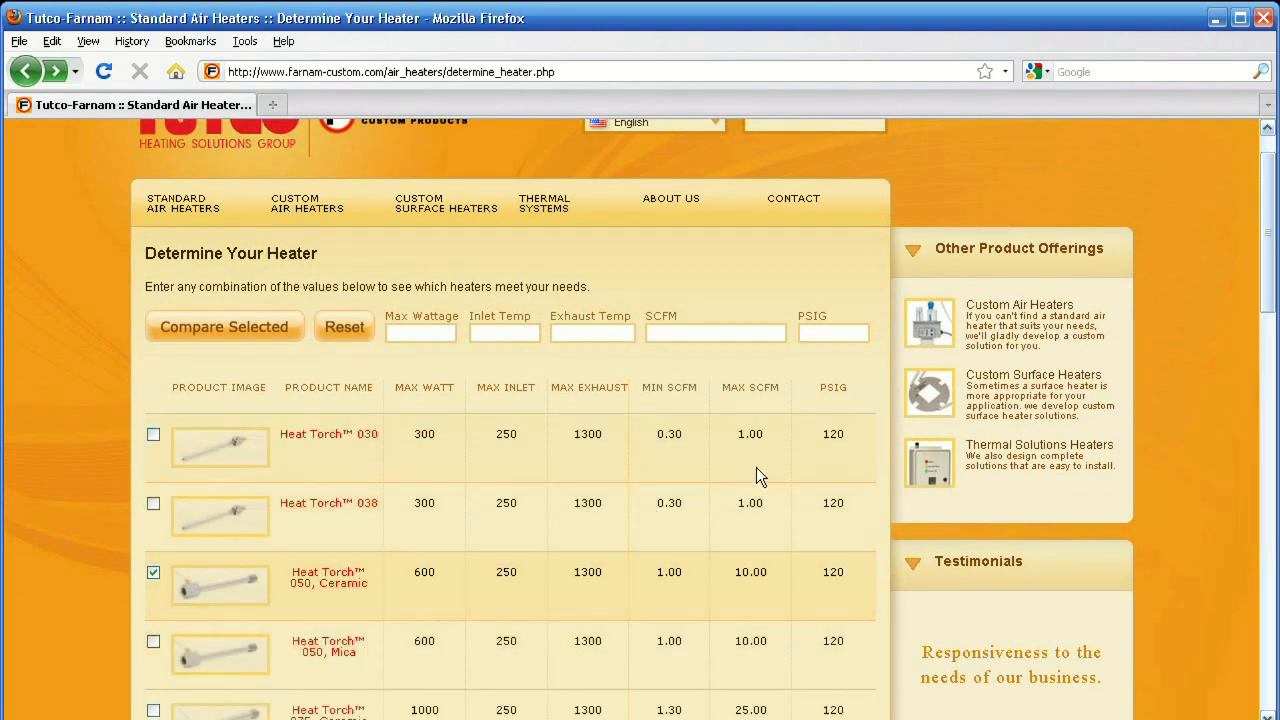
scroll("down", 3)
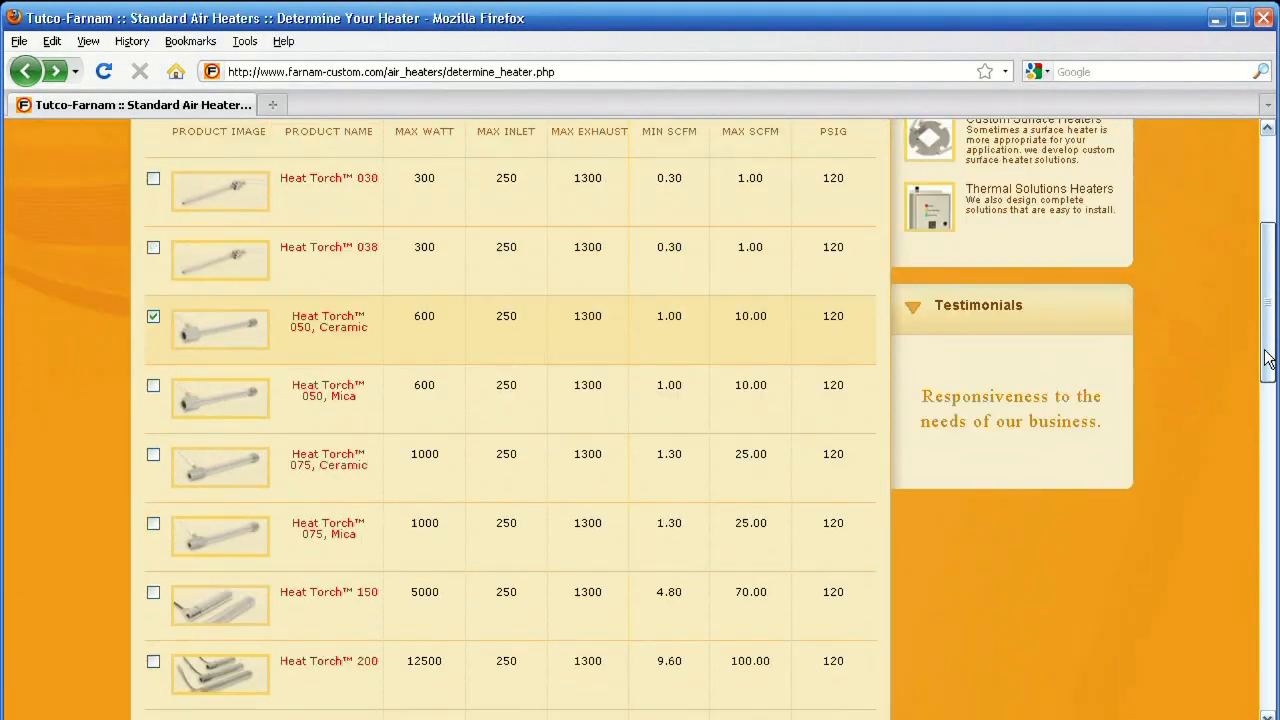
scroll("up", 3)
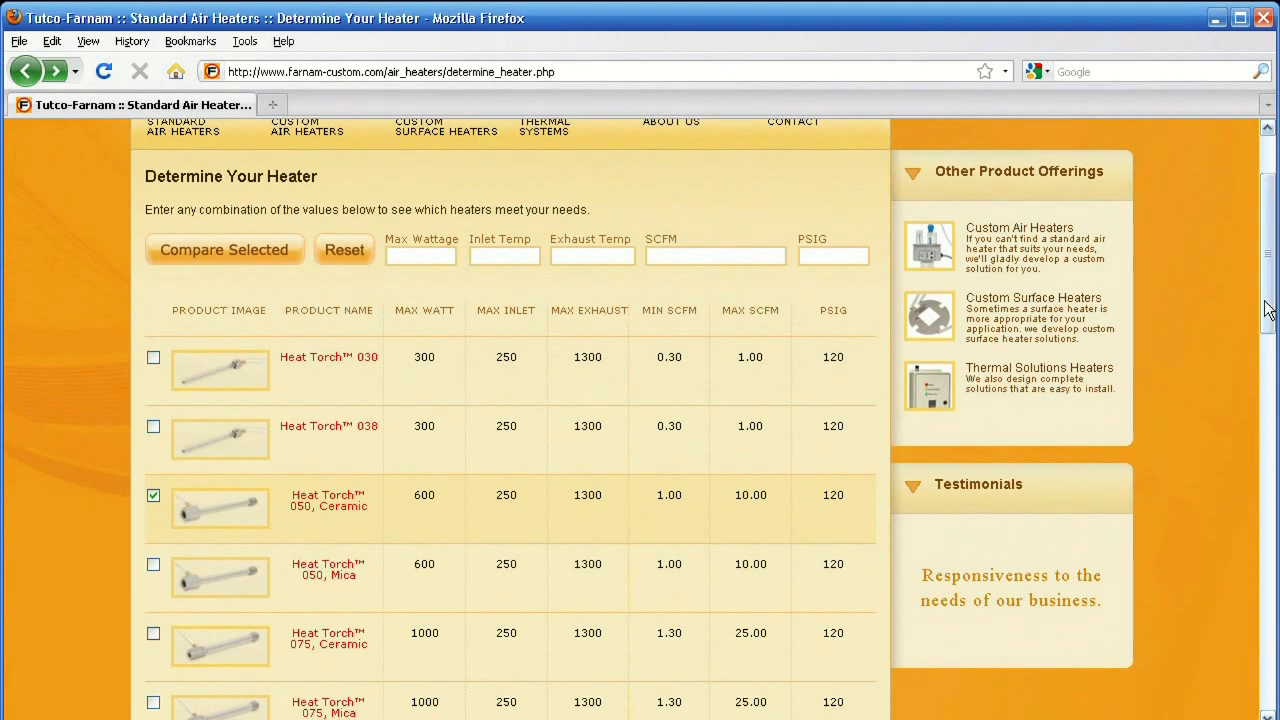
mouse_move(1205, 310)
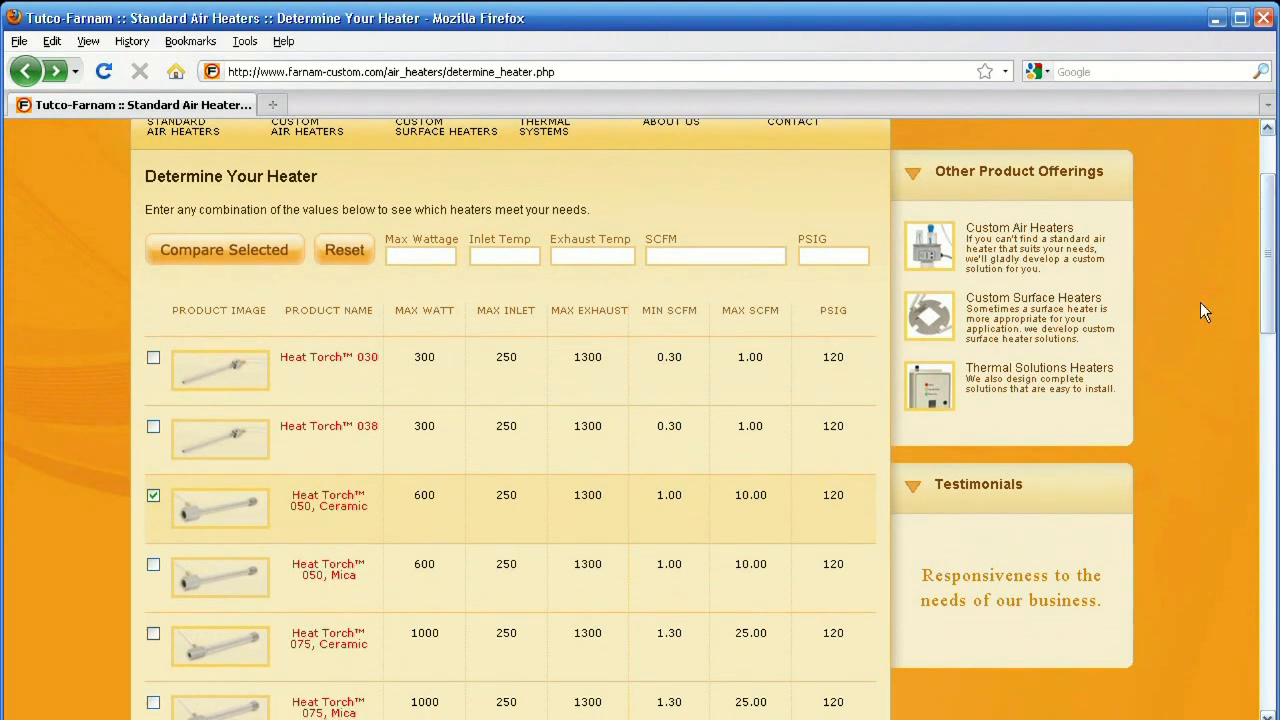
mouse_move(1199, 302)
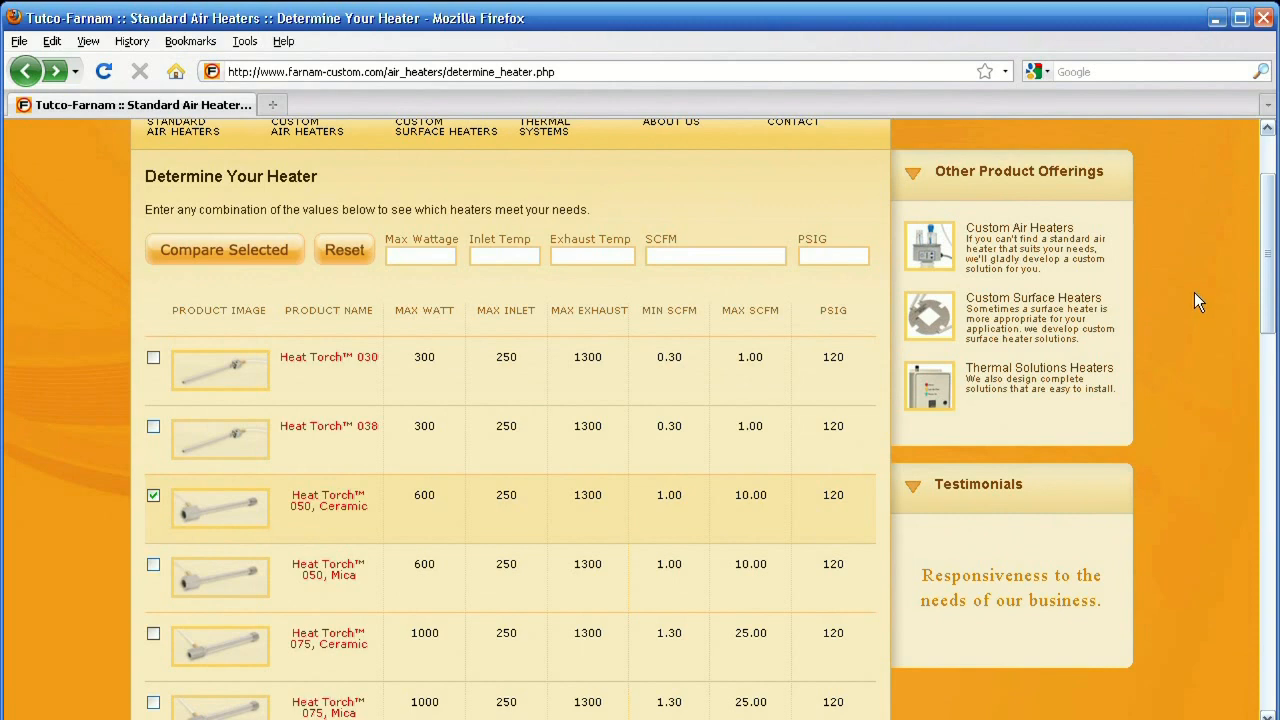